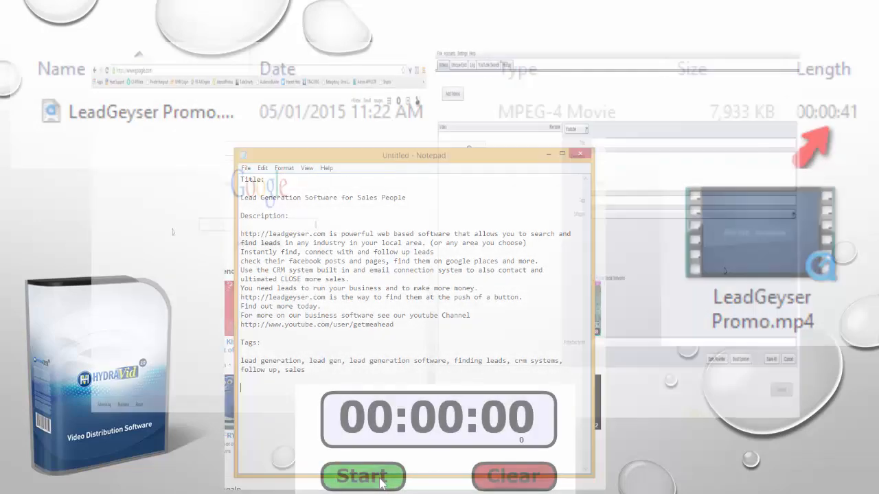
# - Start the Add Videos file chooser to pick a video for distribution
pyautogui.click(362, 475)
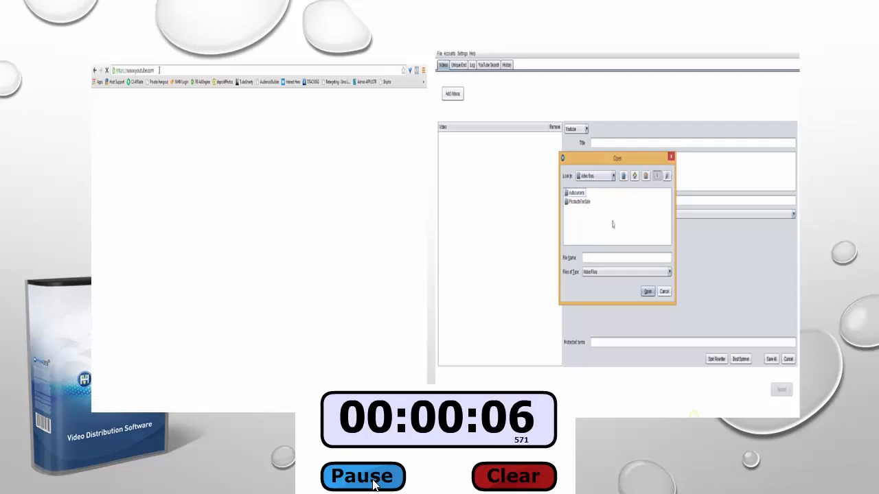
# - Add LeadGeyser Promo.mp4 from its folder to the list of videos to distribute
pyautogui.doubleClick(579, 201)
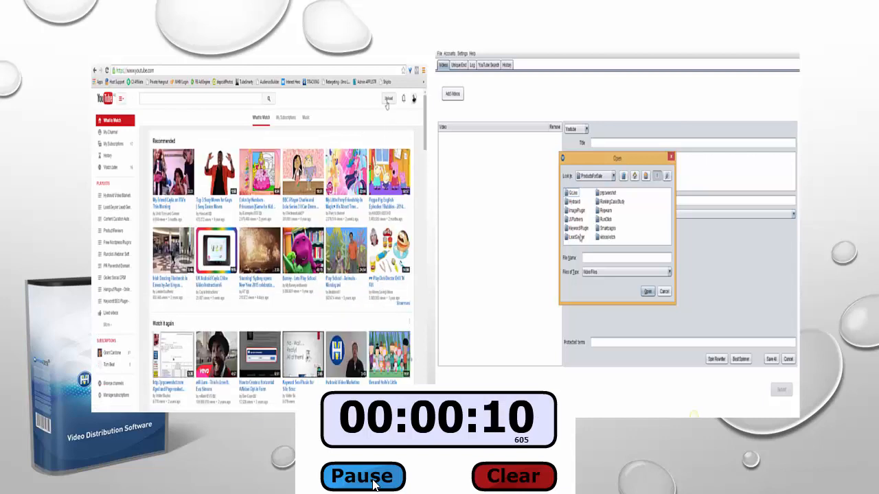
pyautogui.click(646, 291)
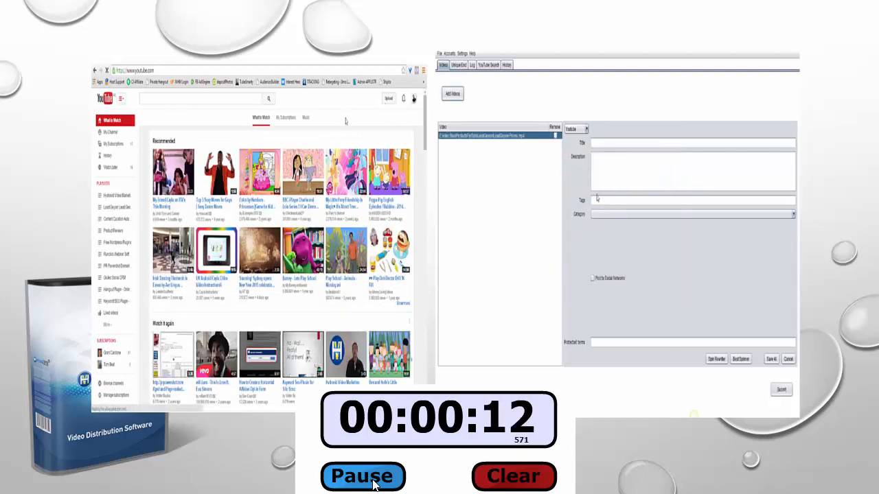
pyautogui.click(387, 99)
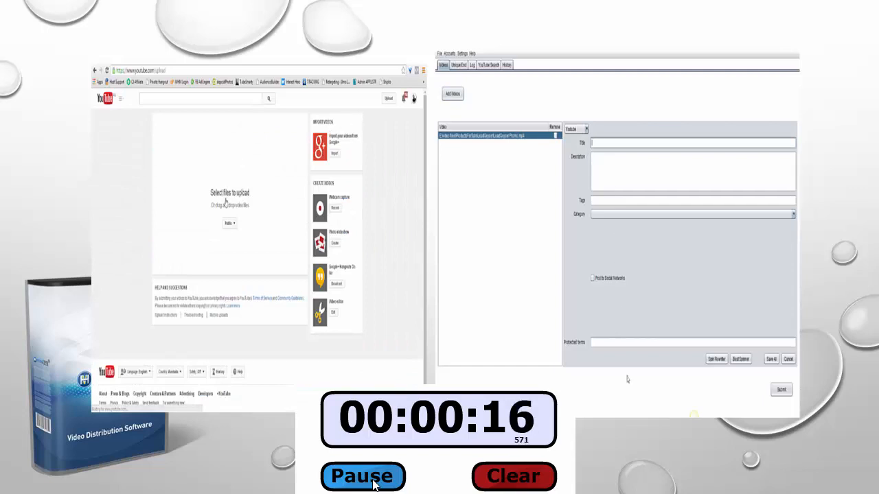
pyautogui.click(231, 193)
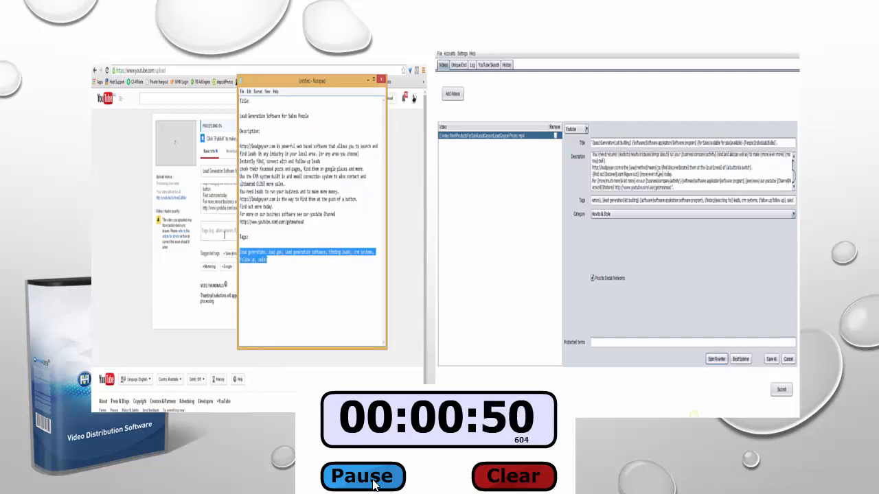
# - Fill the title, description and tags with the 'Lead Generation Software for Sales People' text
pyautogui.click(382, 79)
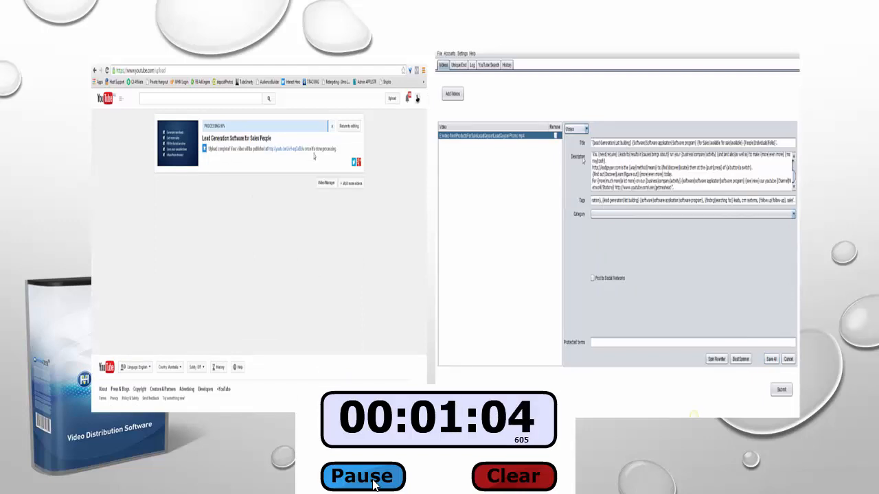
pyautogui.click(791, 215)
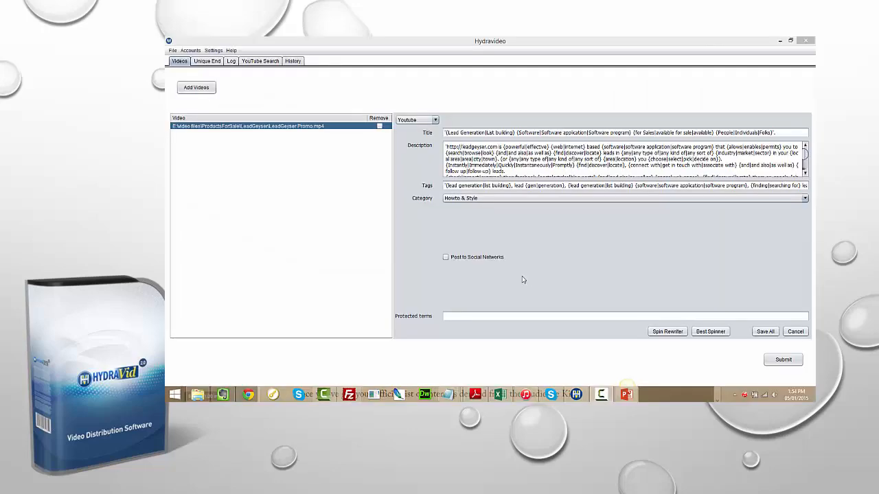
pyautogui.click(190, 49)
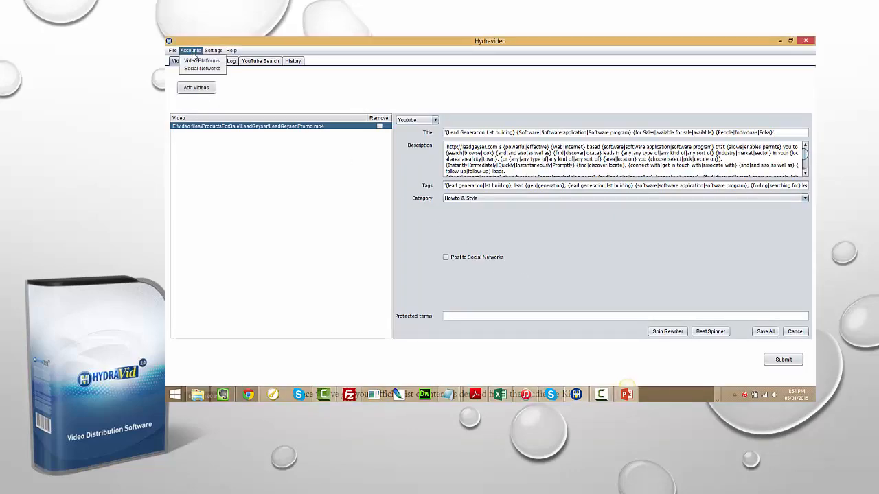
pyautogui.click(201, 61)
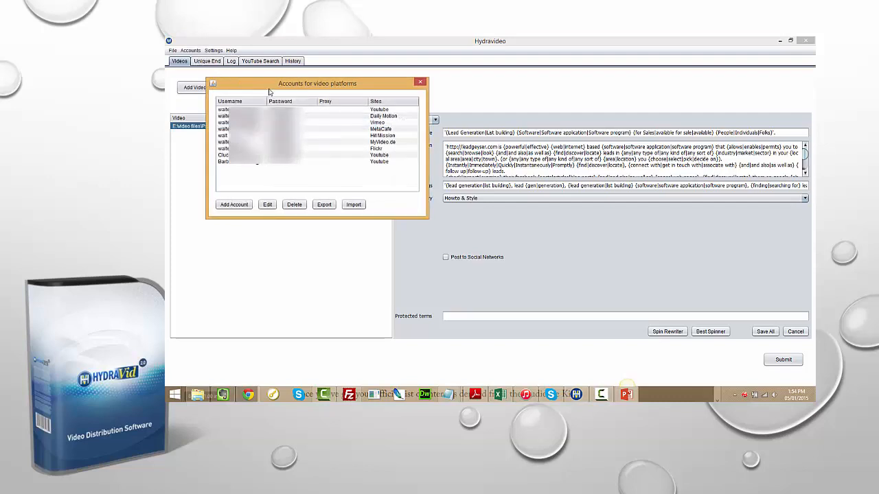
pyautogui.moveTo(389, 159)
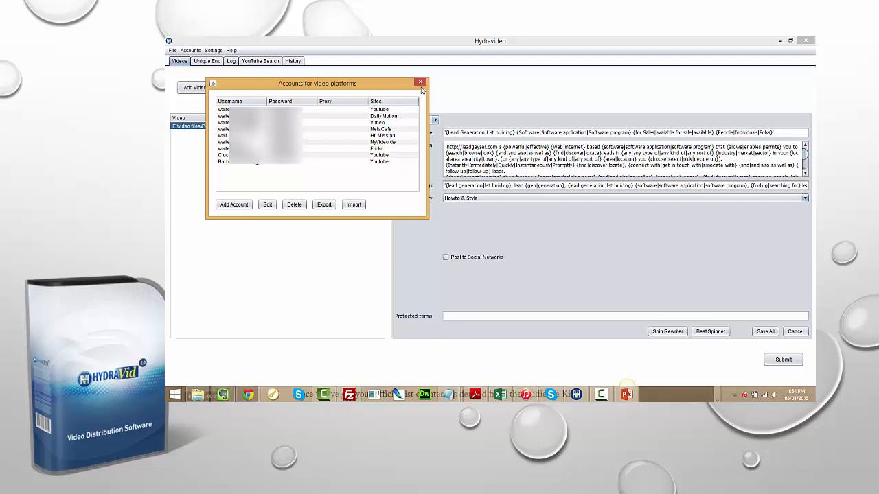
pyautogui.click(420, 82)
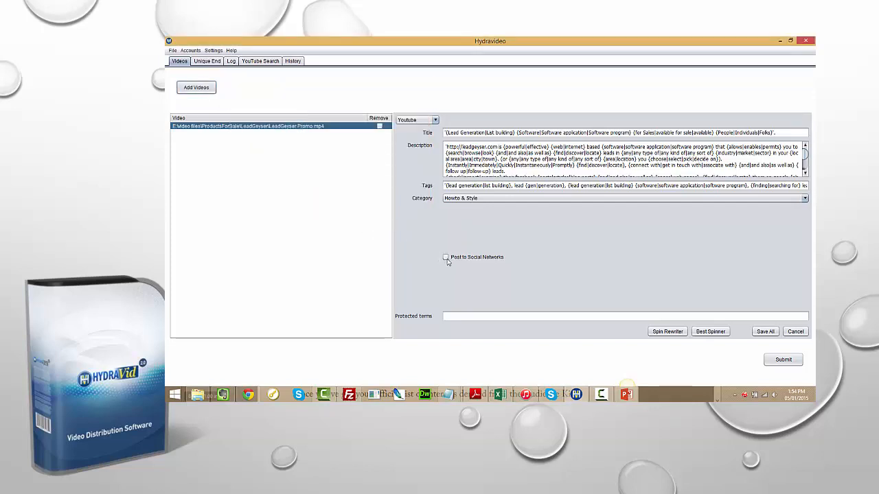
# - Enable Post to Social Networks and review the Social Networks accounts list
pyautogui.click(445, 256)
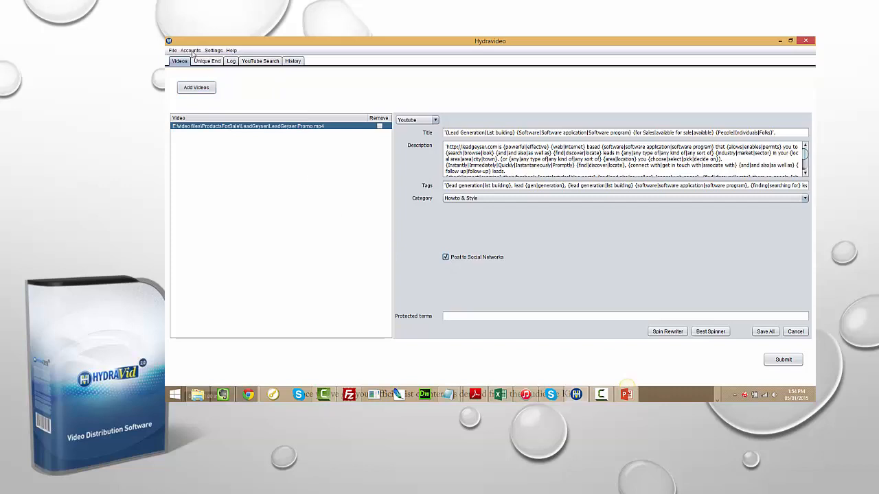
pyautogui.click(189, 49)
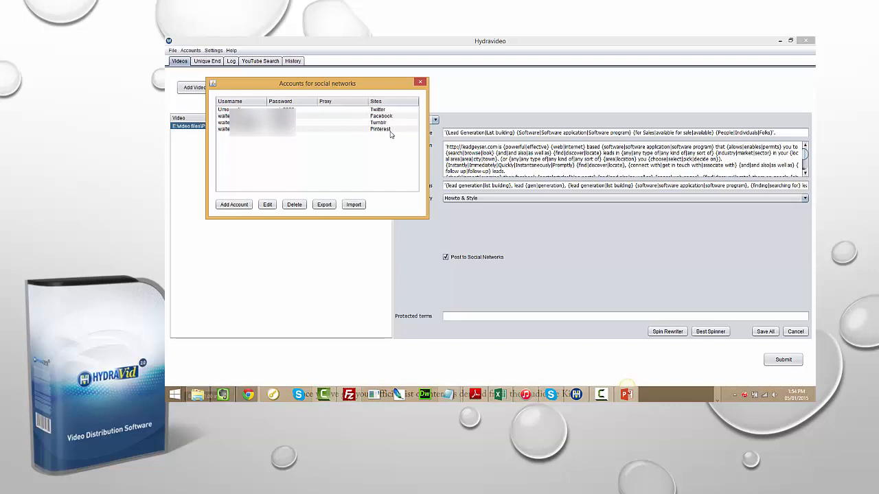
pyautogui.click(420, 82)
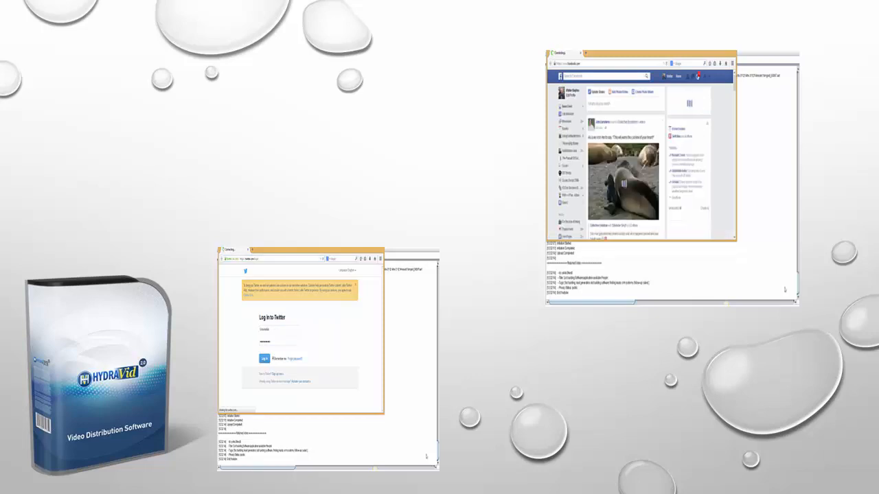
# - Let HydraVid post to Twitter and Facebook until the Vimeo login appears
pyautogui.click(264, 357)
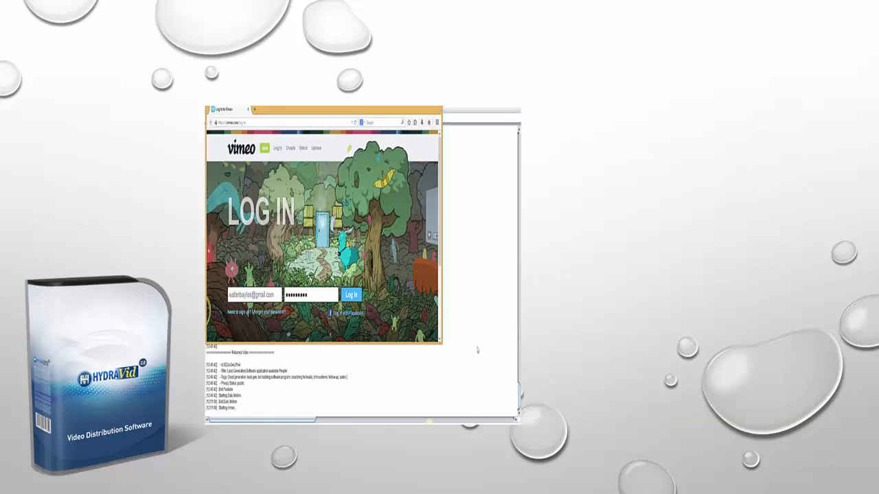
# - Sign in to Vimeo and go to its Upload Your Video page
pyautogui.click(351, 294)
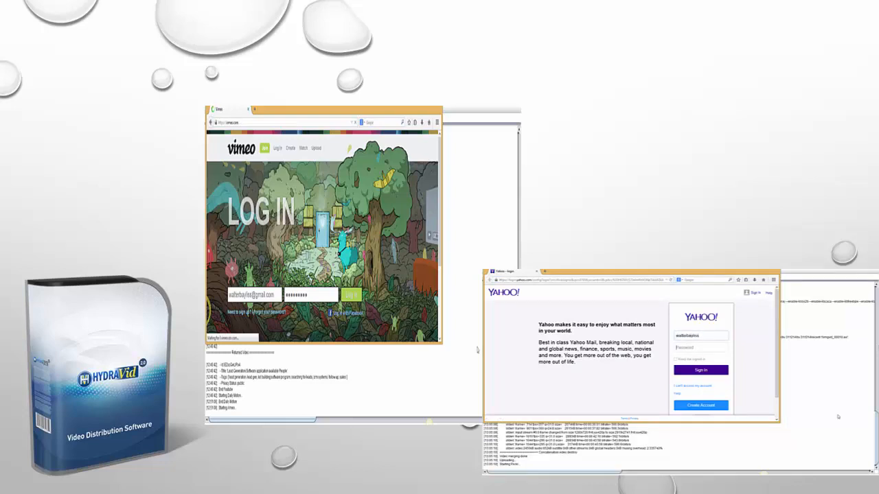
pyautogui.click(351, 294)
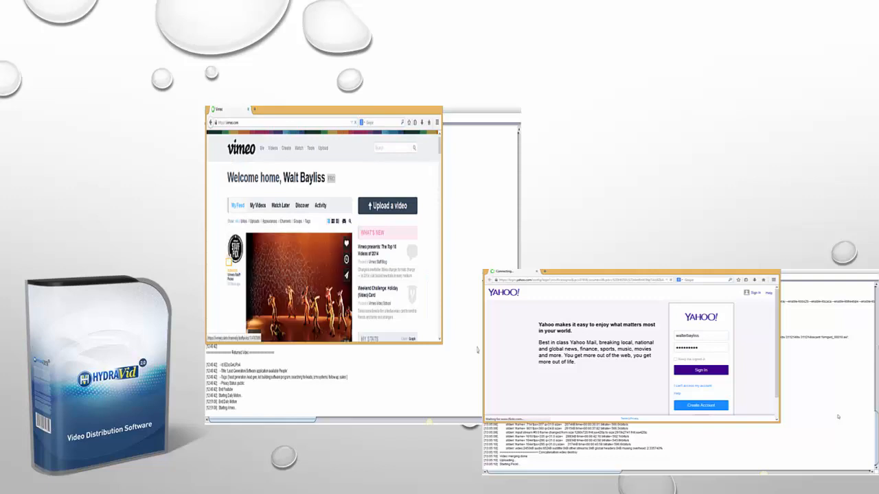
pyautogui.click(387, 206)
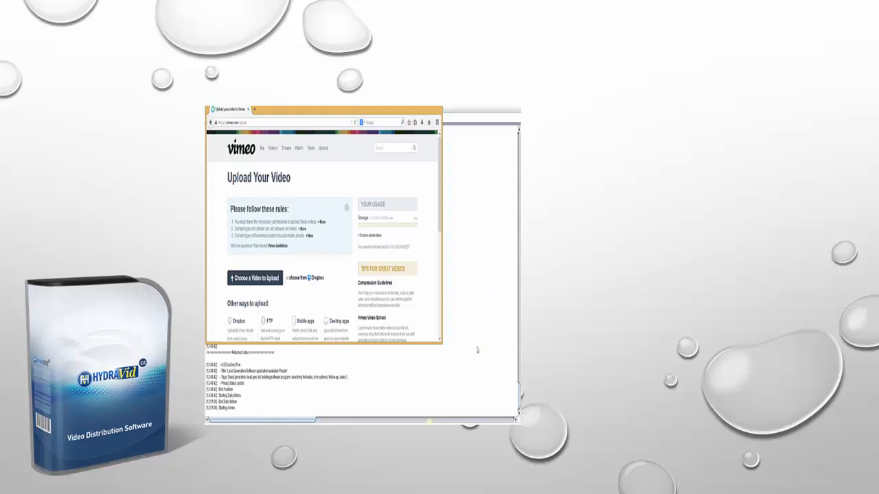
# - Choose the LeadGeyser Promo file and start its Vimeo upload
pyautogui.click(254, 278)
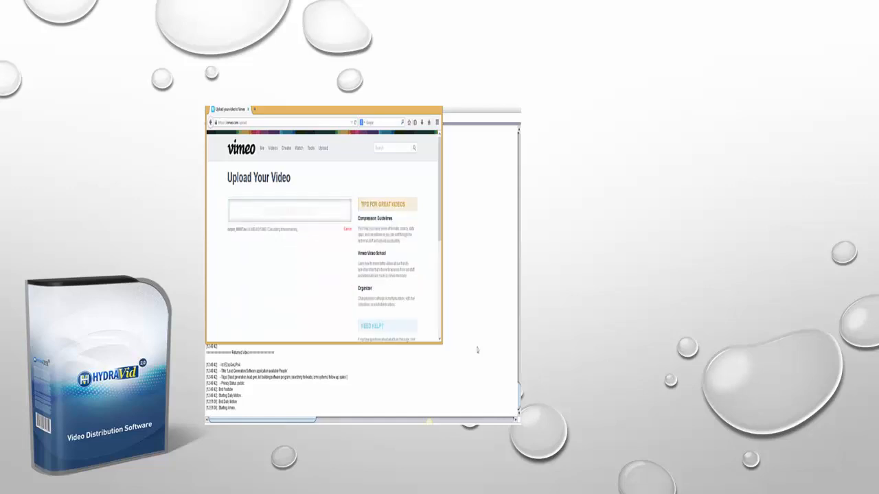
pyautogui.click(289, 209)
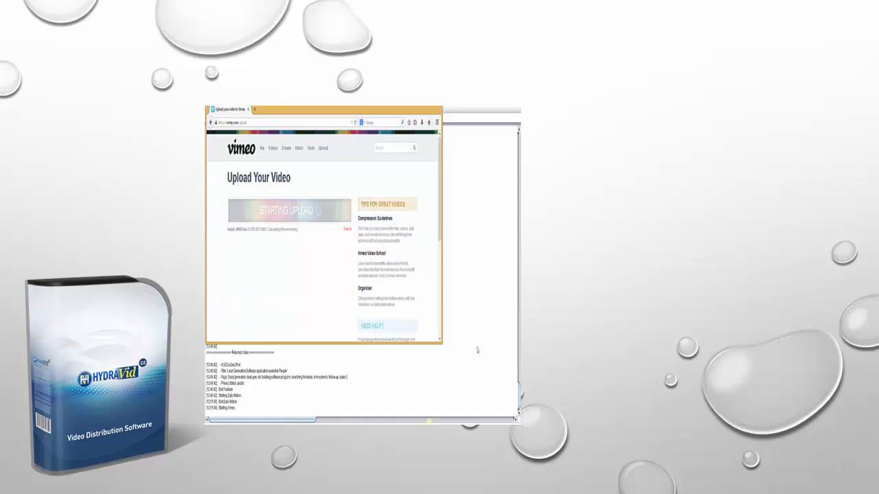